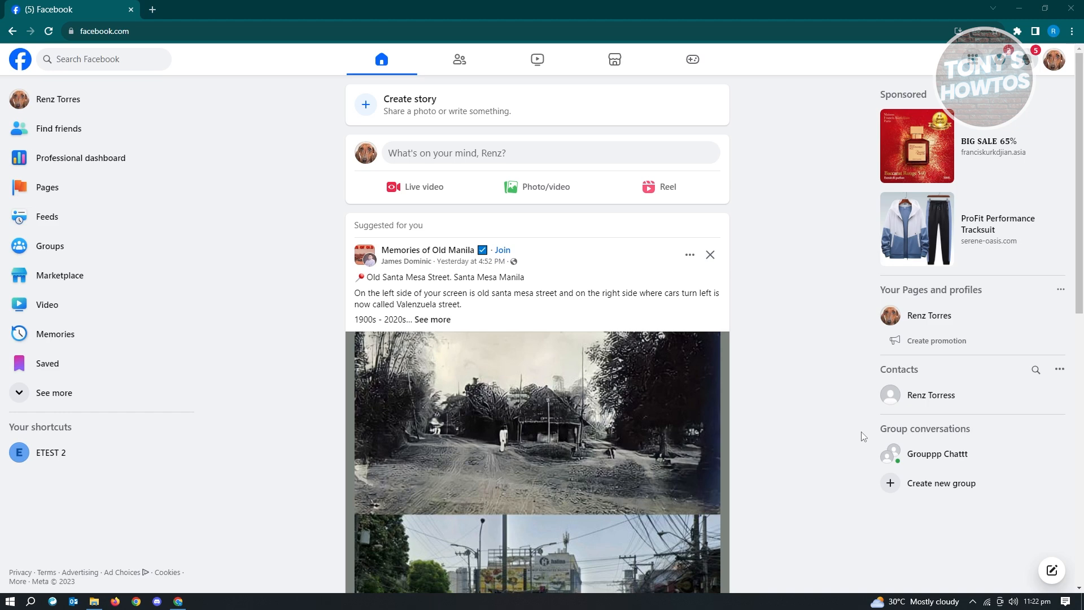
{"action": "mouse_move", "coordinate": [474, 247]}
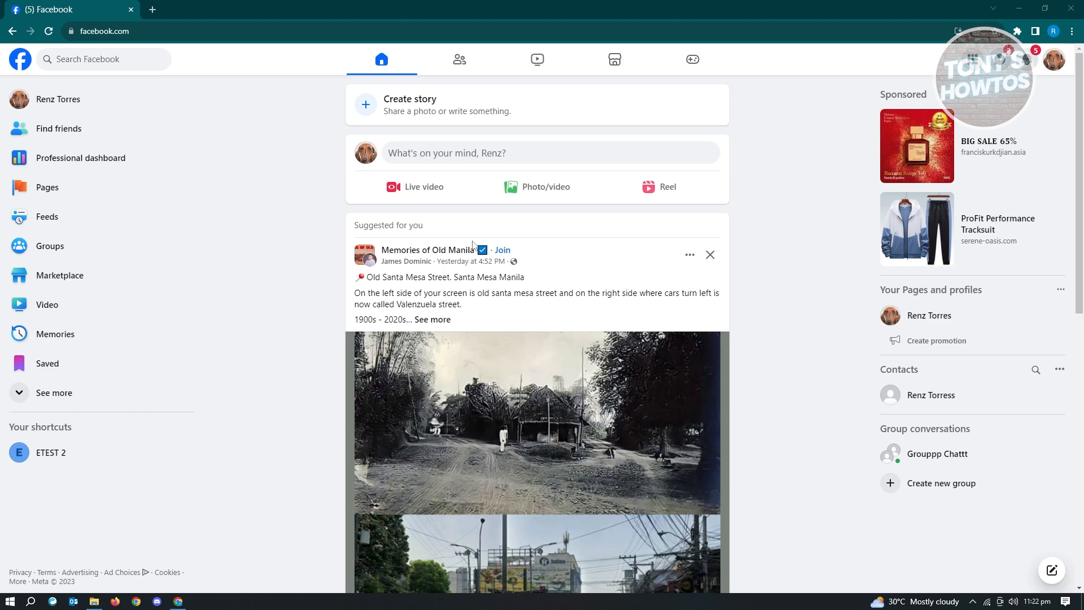
{"action": "mouse_move", "coordinate": [210, 99]}
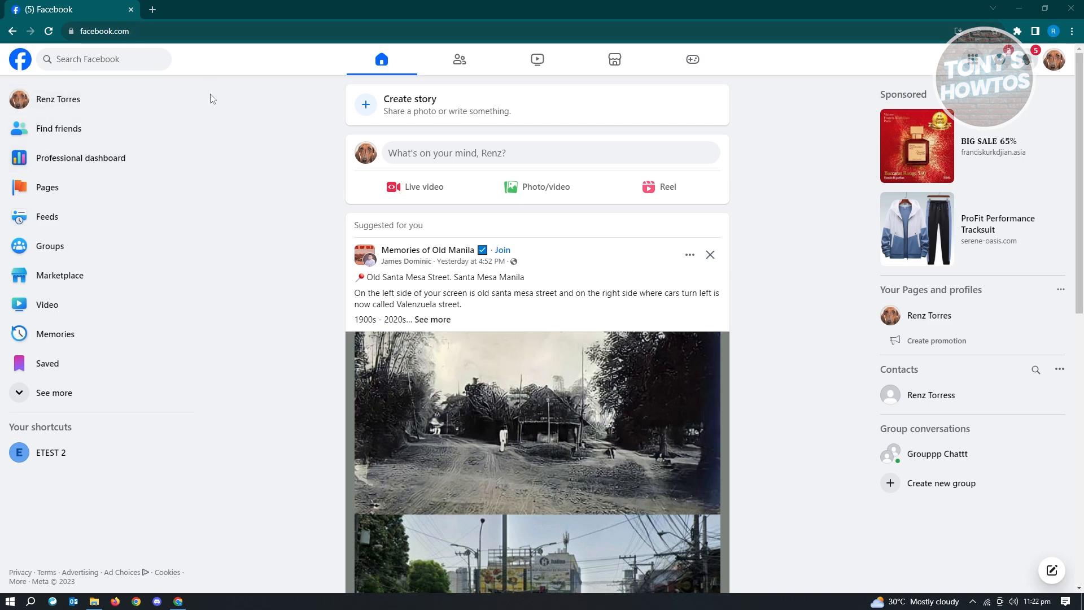
{"action": "mouse_move", "coordinate": [85, 108]}
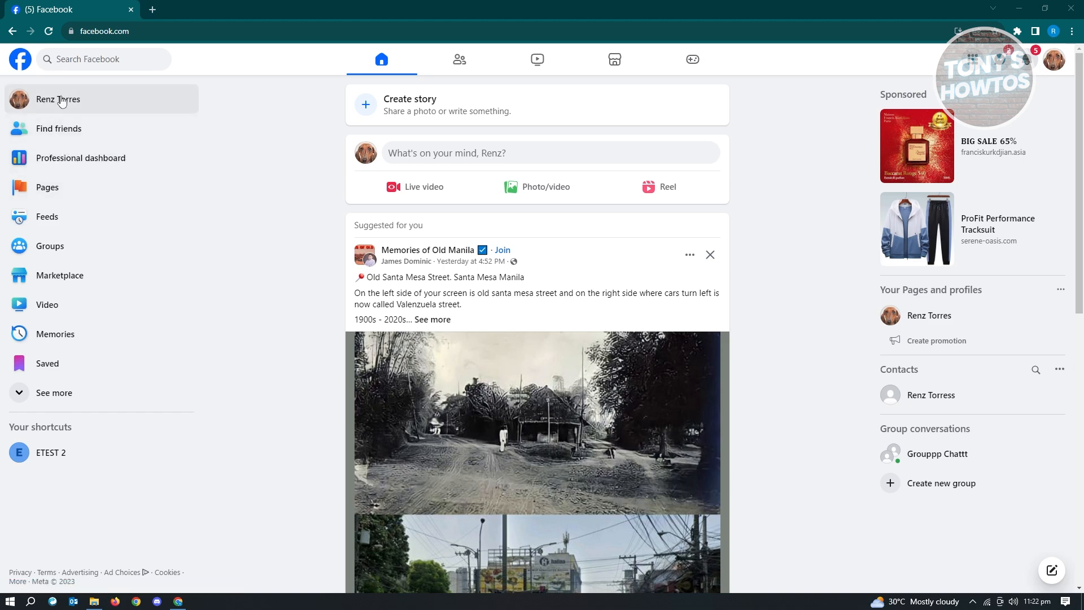
- From own profile, reach Photos > Albums and start a new blank album
{"action": "left_click", "coordinate": [58, 99]}
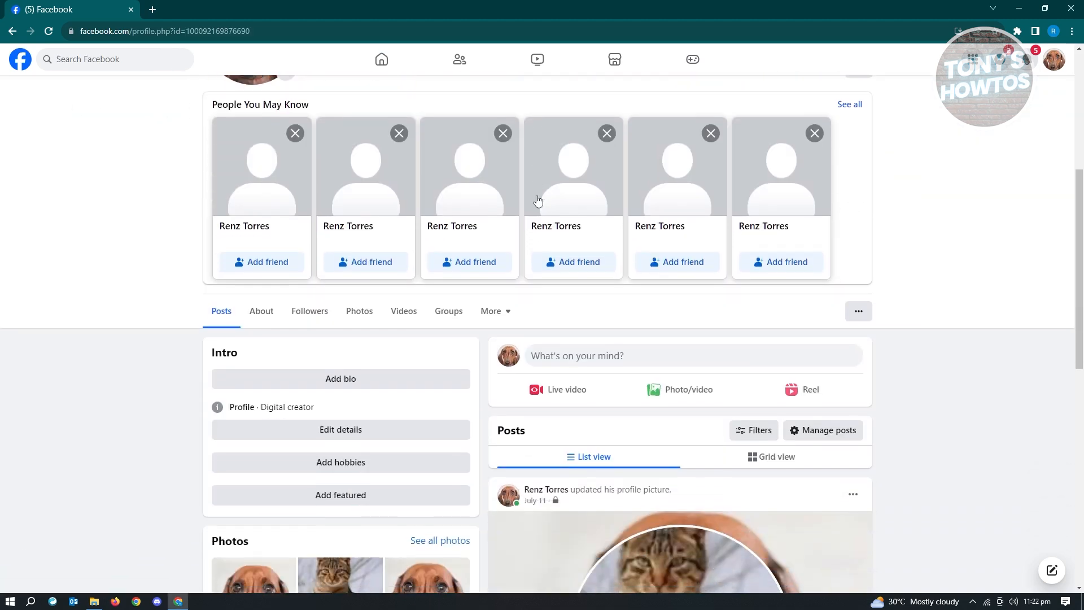
{"action": "scroll", "scroll_direction": "down", "scroll_amount": 3}
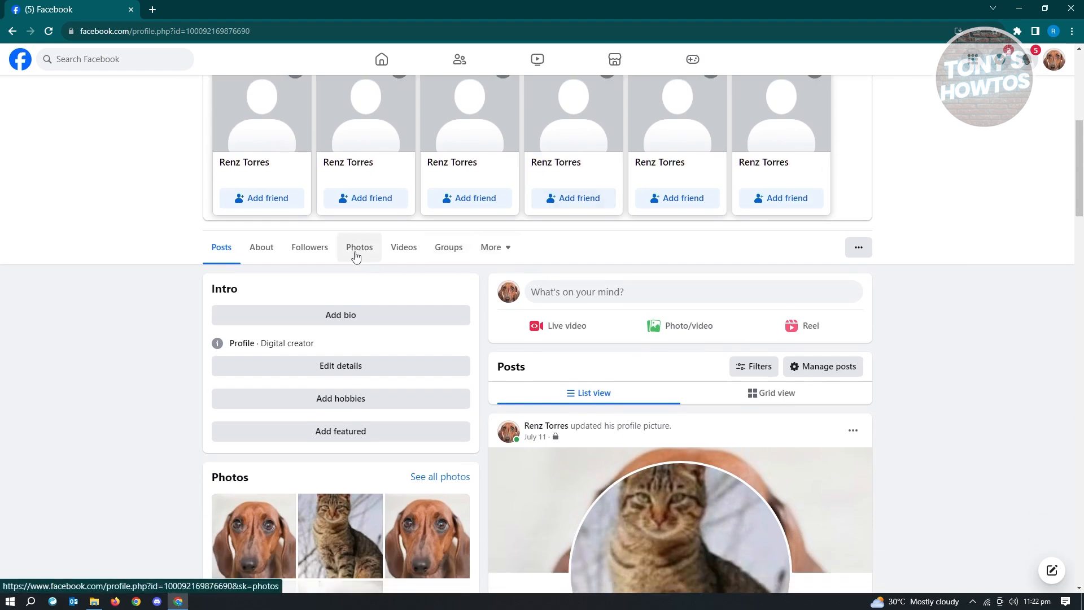
{"action": "left_click", "coordinate": [359, 248]}
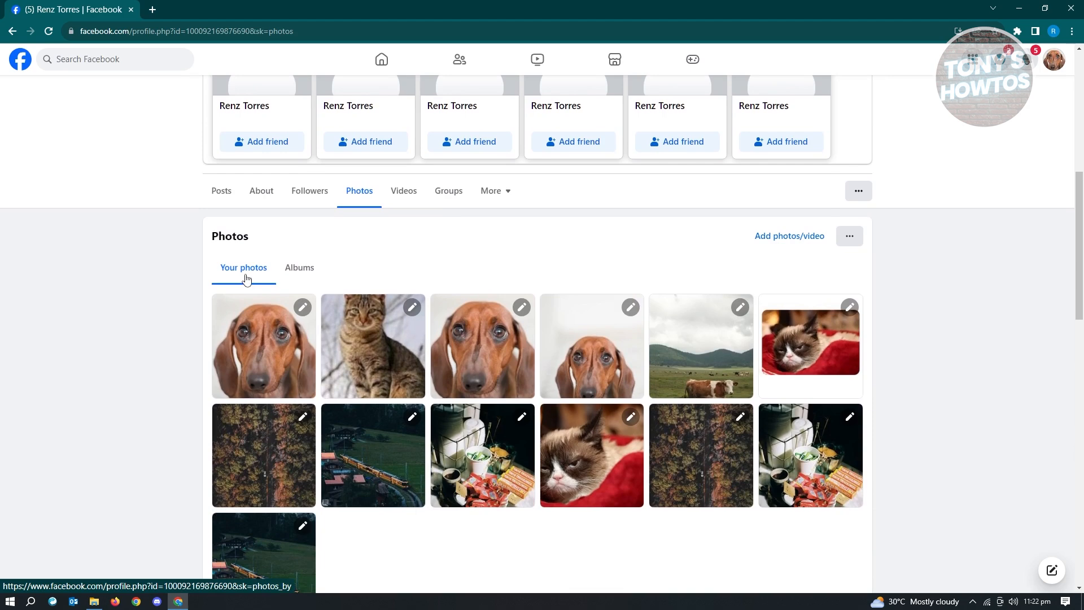
{"action": "mouse_move", "coordinate": [299, 276]}
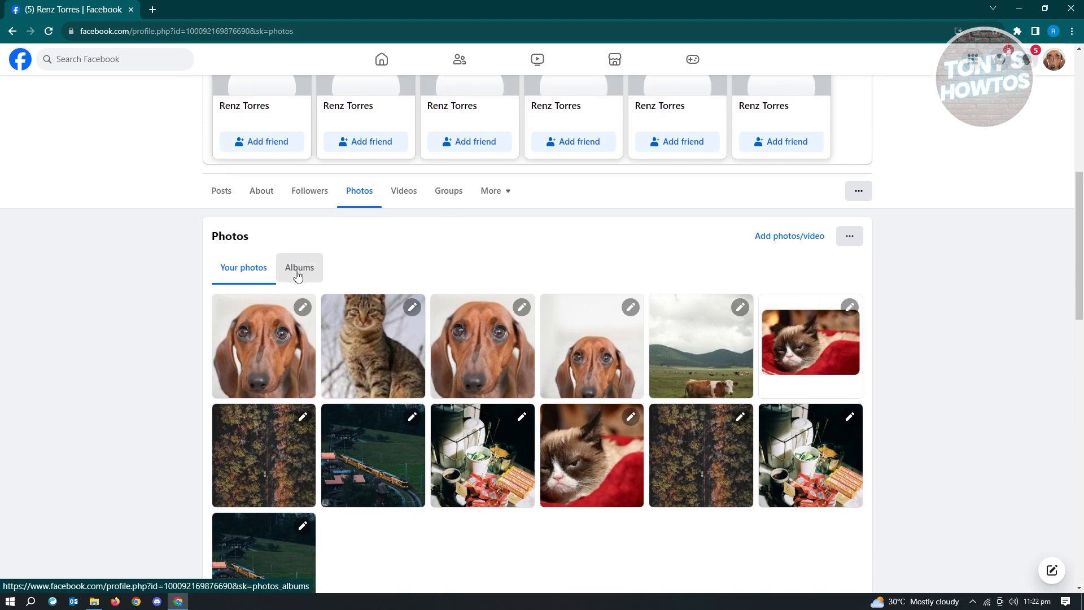
{"action": "left_click", "coordinate": [299, 267]}
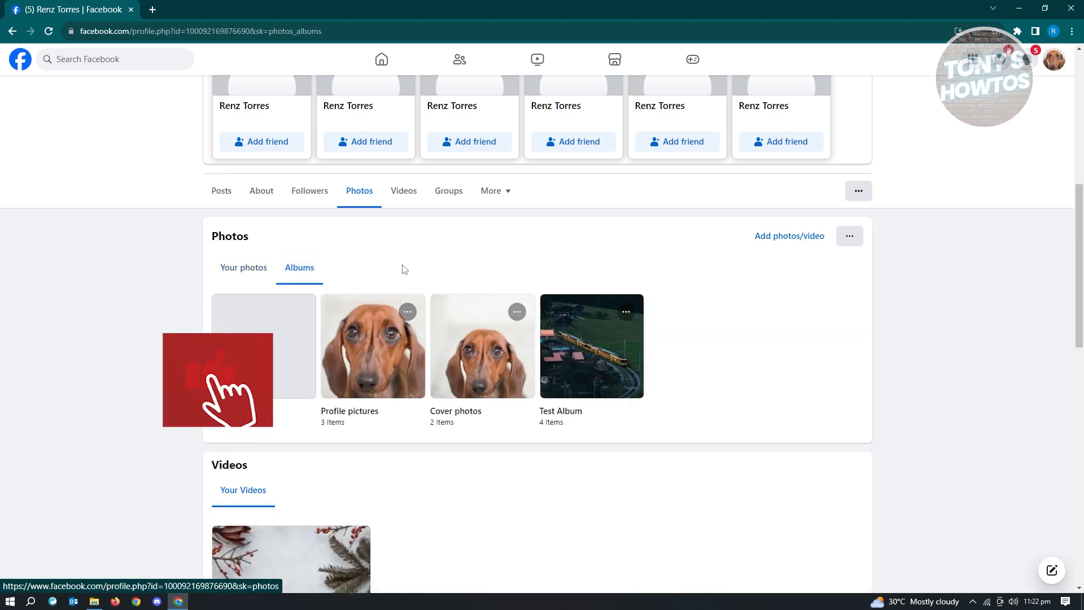
{"action": "scroll", "scroll_direction": "down", "scroll_amount": 3}
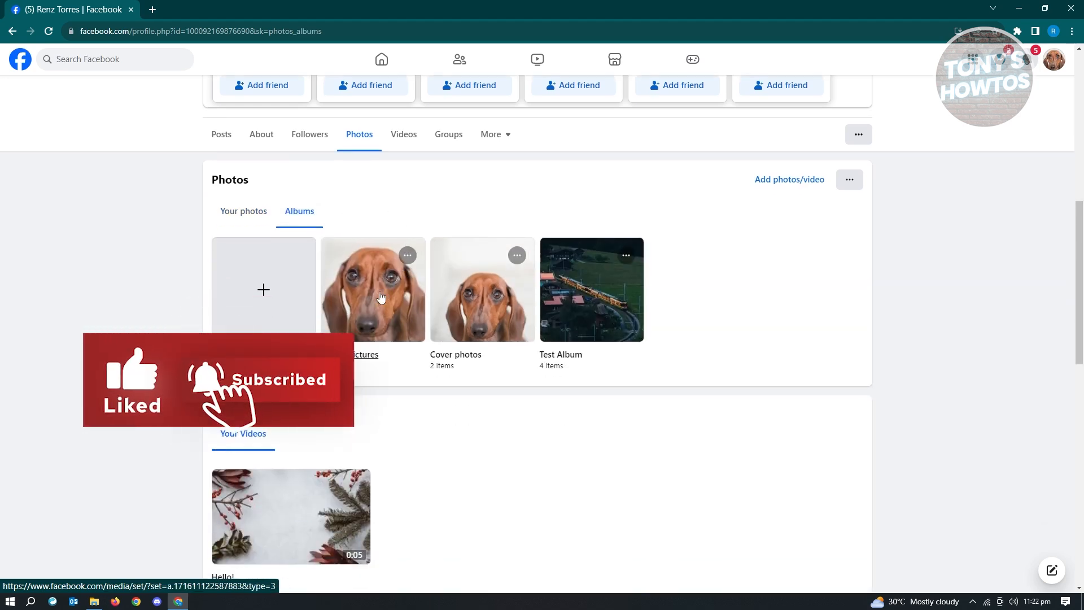
{"action": "left_click", "coordinate": [264, 289]}
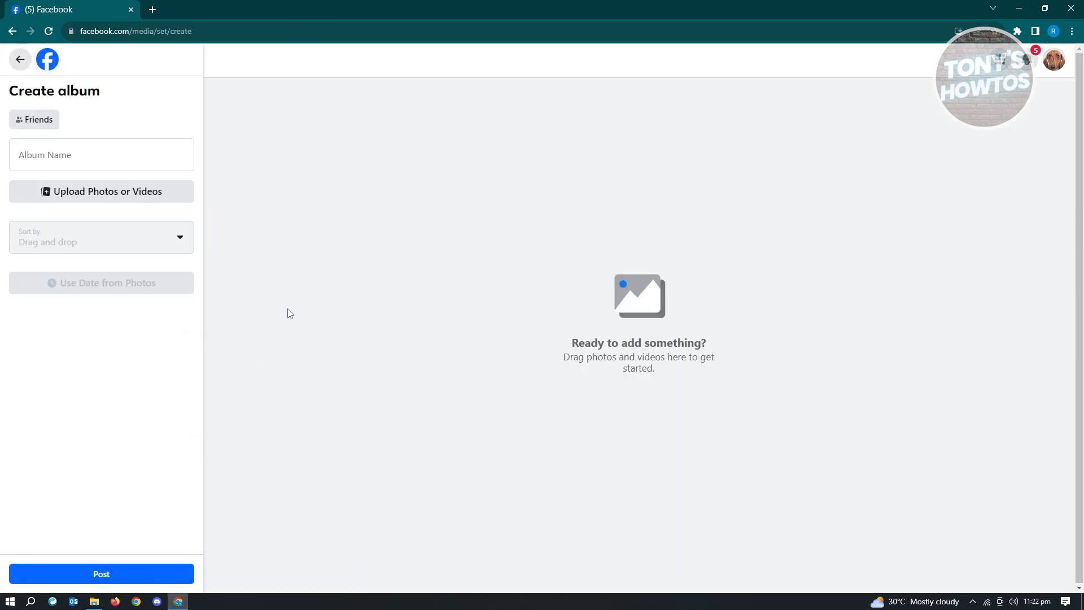
- Enter 'Test' as the new album's name
{"action": "left_click", "coordinate": [77, 155]}
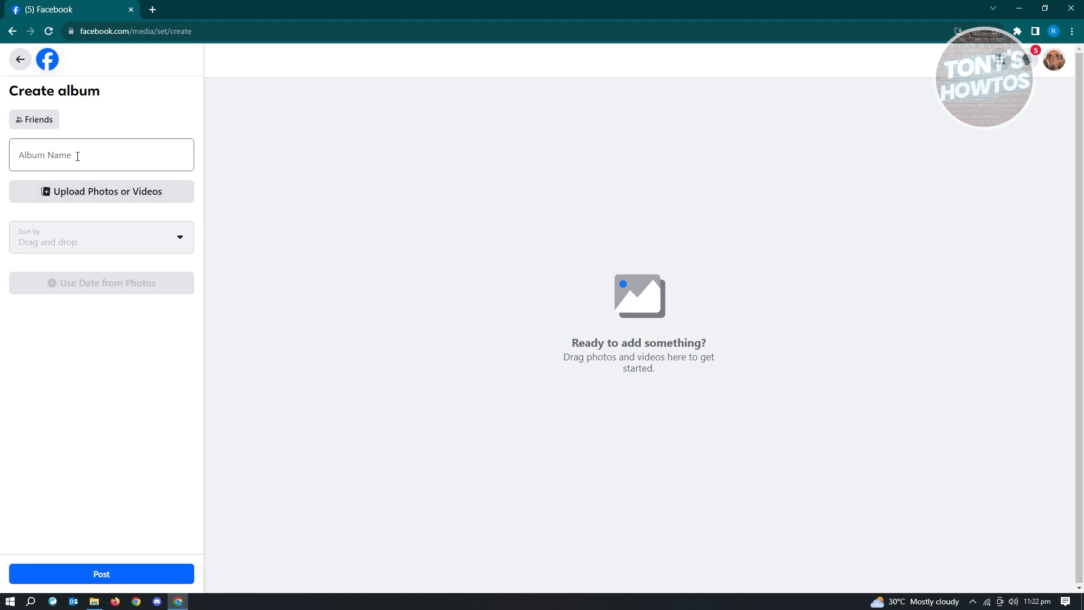
{"action": "left_click", "coordinate": [101, 163]}
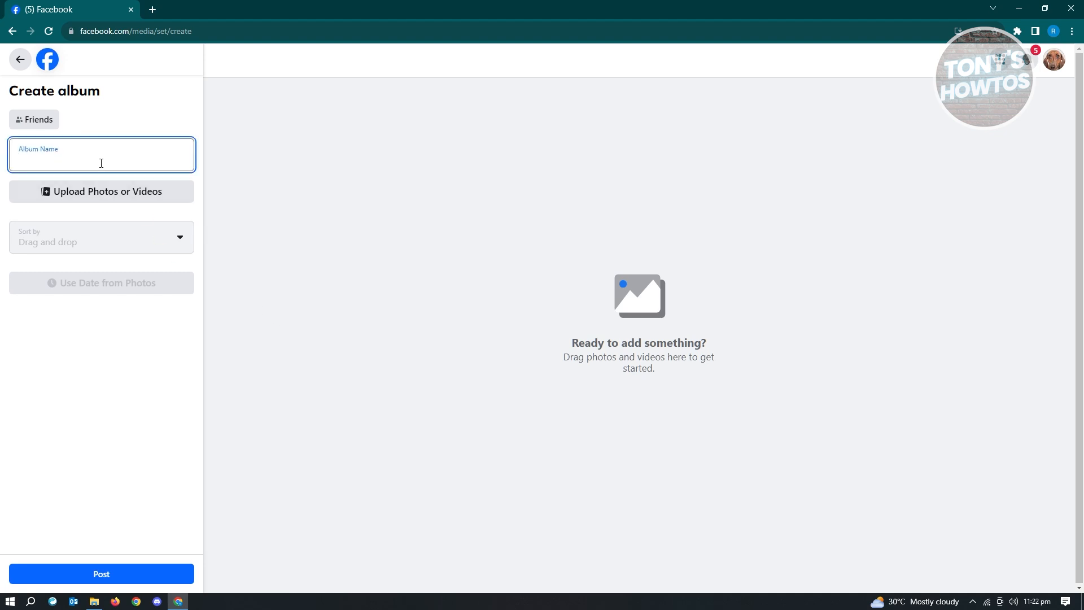
{"action": "type", "text": "Test"}
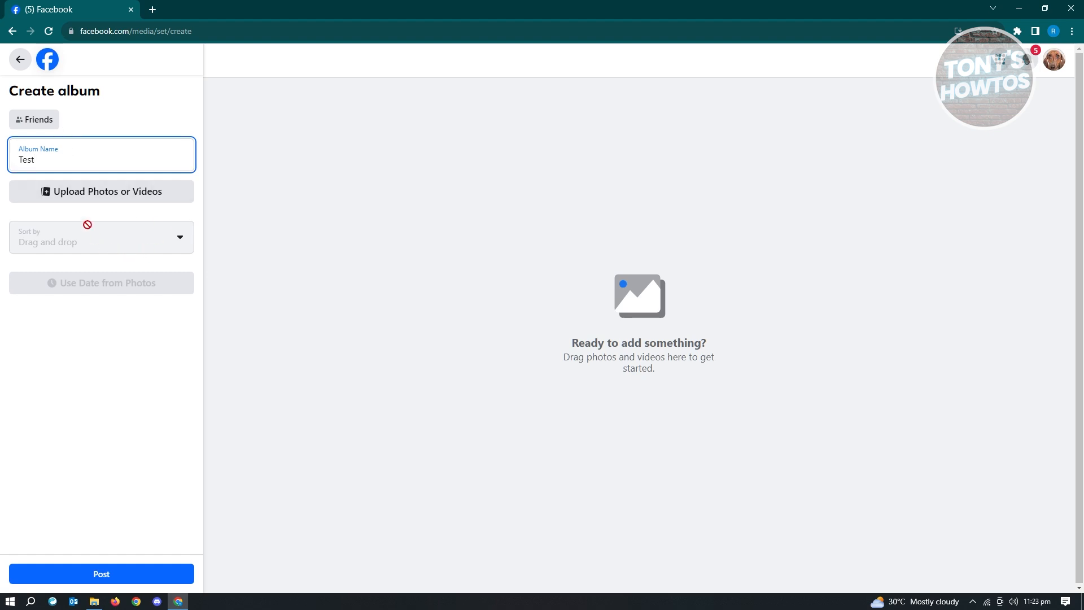
- Set the album audience to 'Only me' and confirm the choice
{"action": "left_click", "coordinate": [34, 120]}
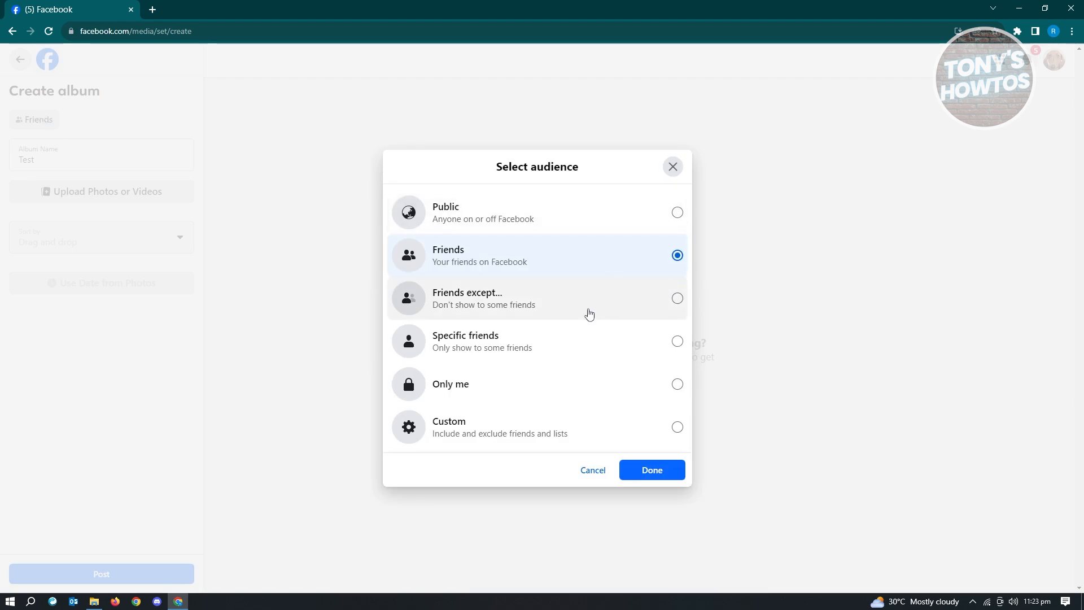
{"action": "mouse_move", "coordinate": [570, 343]}
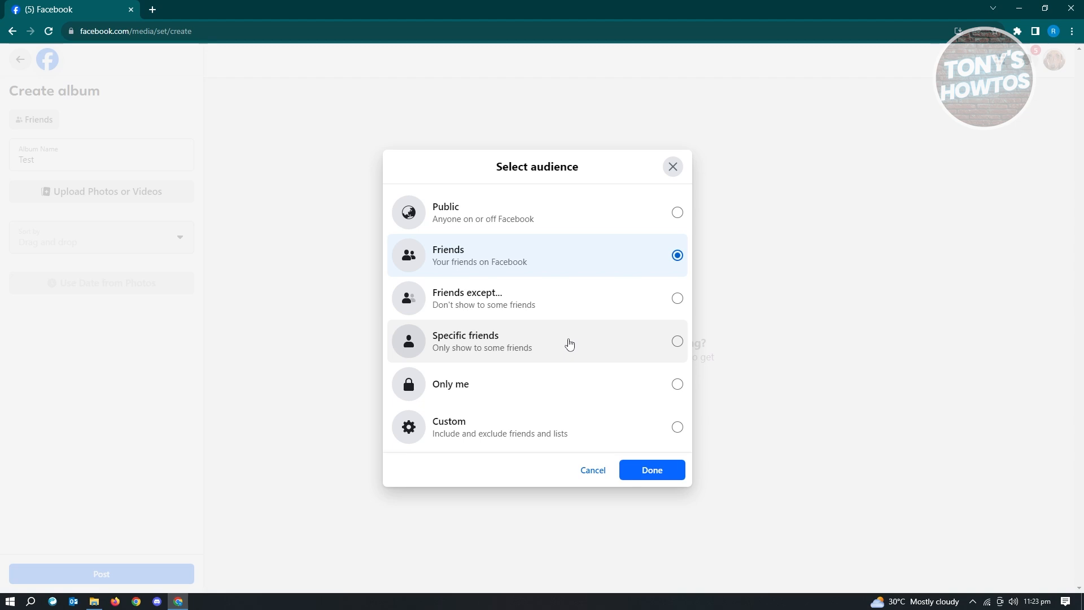
{"action": "left_click", "coordinate": [677, 212]}
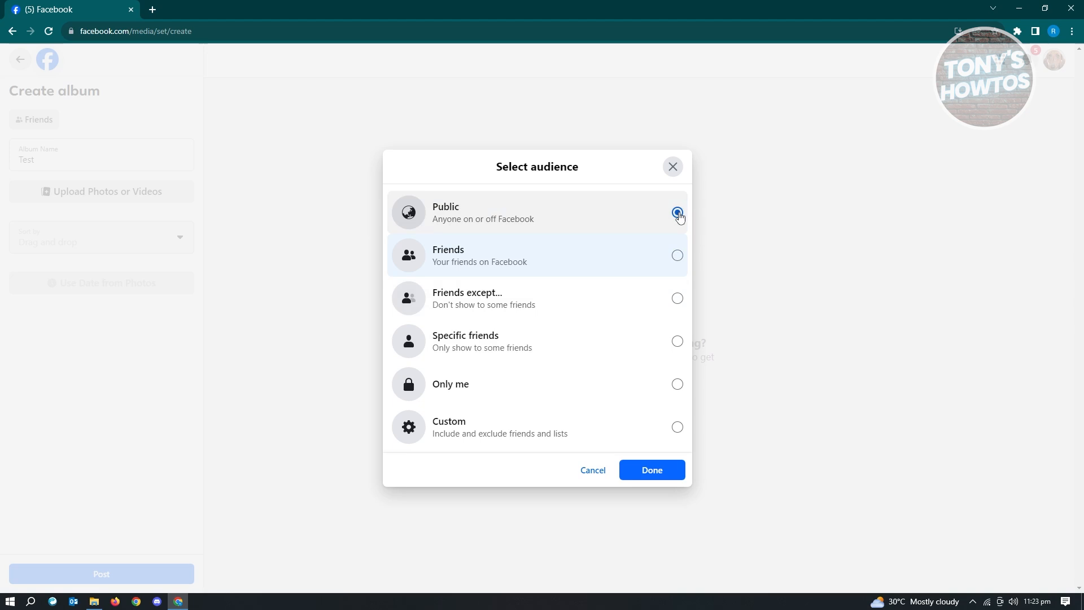
{"action": "left_click", "coordinate": [678, 212]}
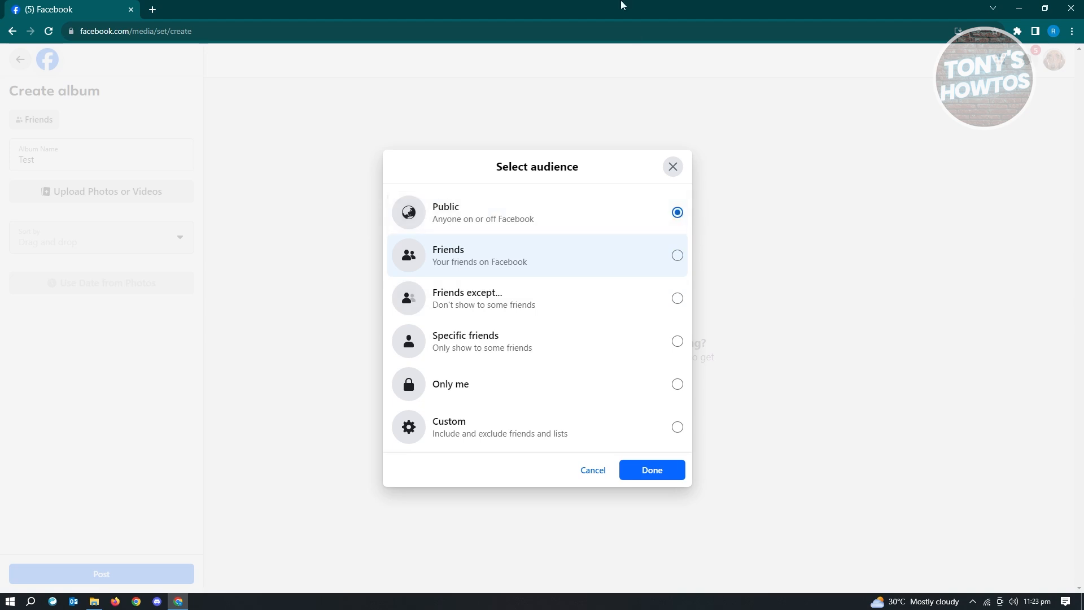
{"action": "left_click", "coordinate": [677, 384]}
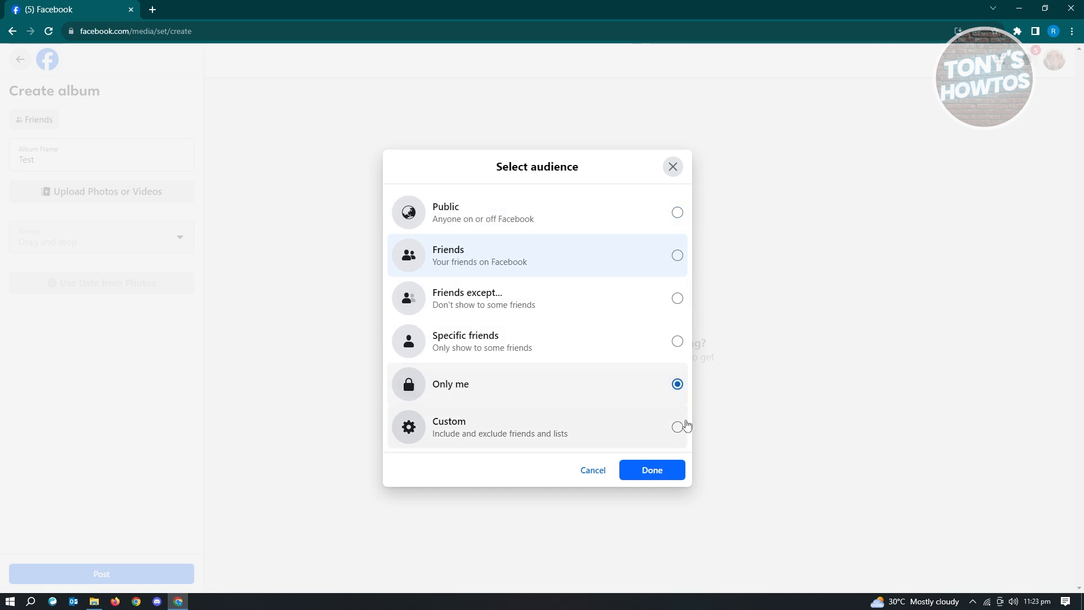
{"action": "left_click", "coordinate": [652, 470]}
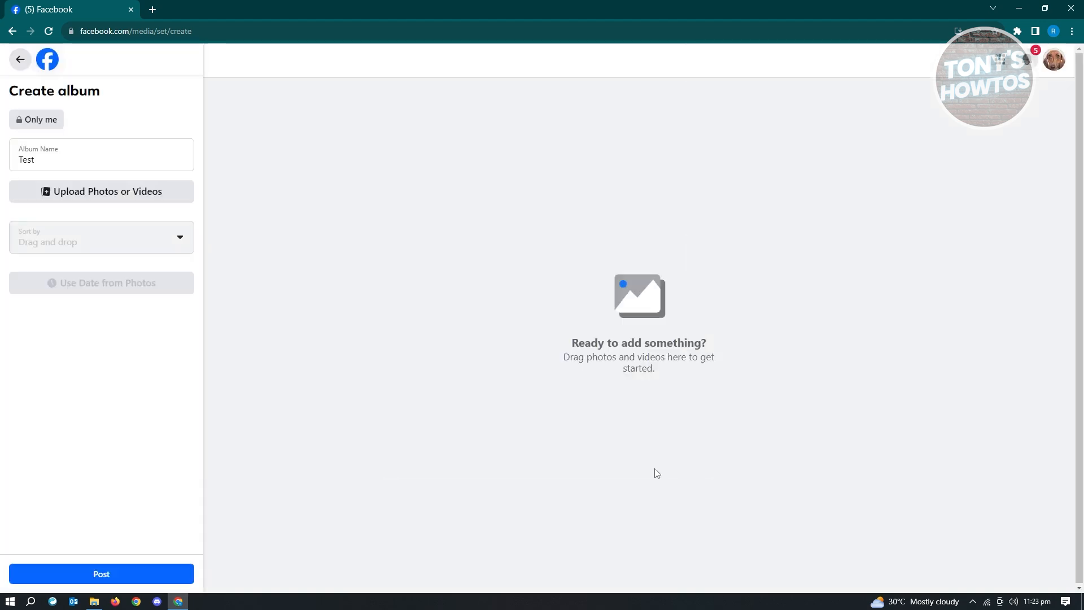
{"action": "mouse_move", "coordinate": [577, 401]}
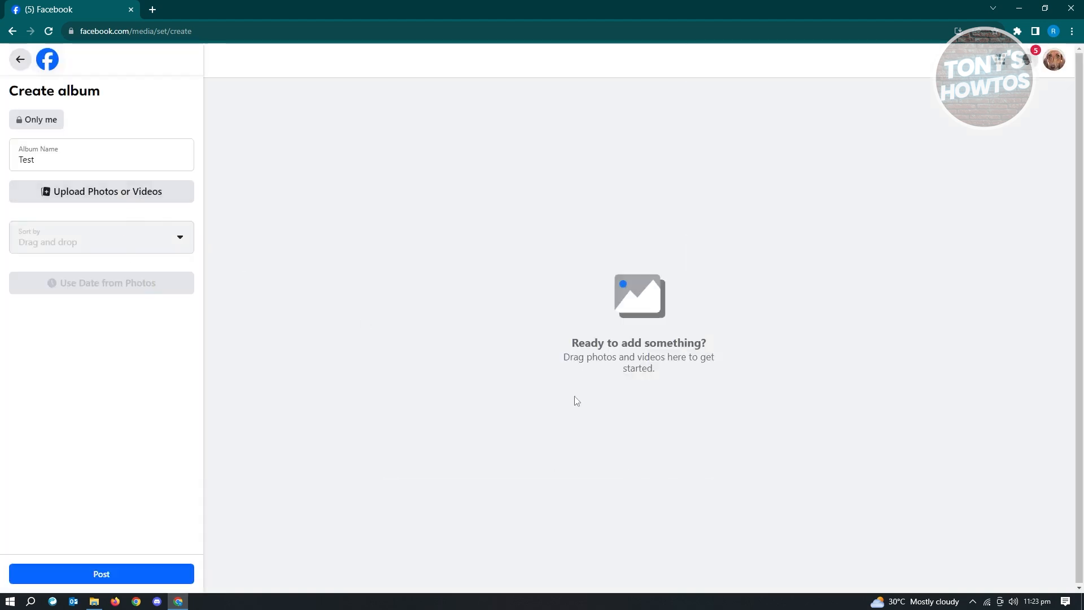
{"action": "mouse_move", "coordinate": [95, 198]}
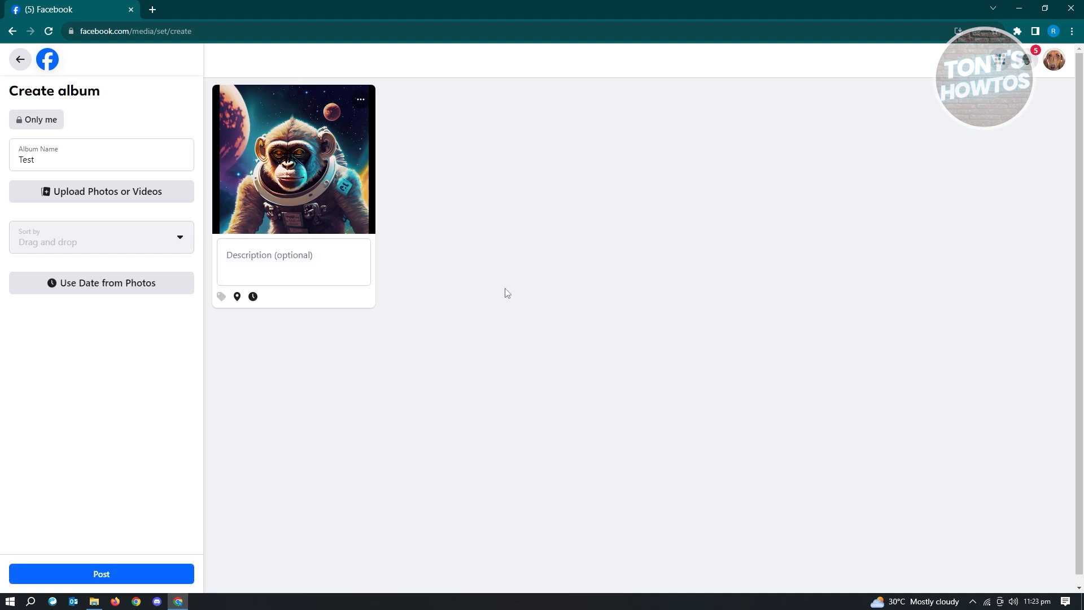
{"action": "left_click", "coordinate": [293, 262]}
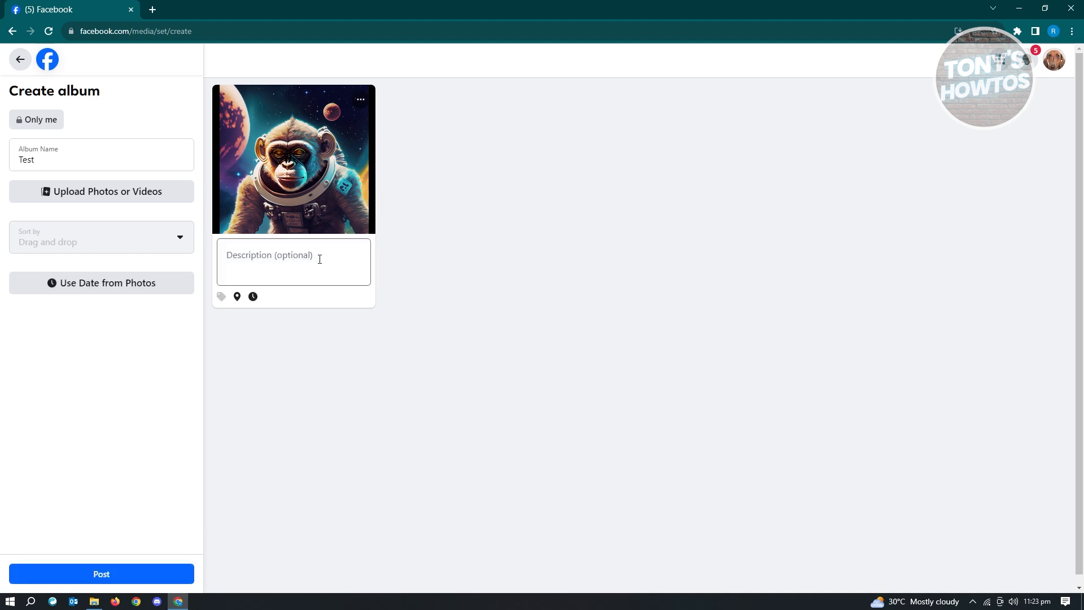
{"action": "left_click", "coordinate": [293, 262]}
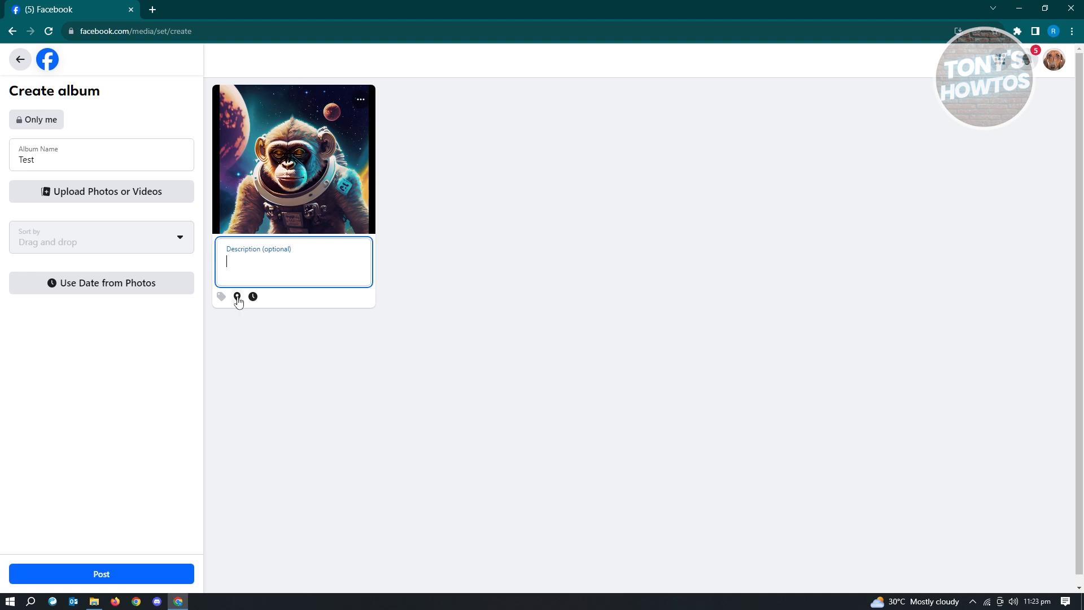
{"action": "left_click", "coordinate": [237, 297]}
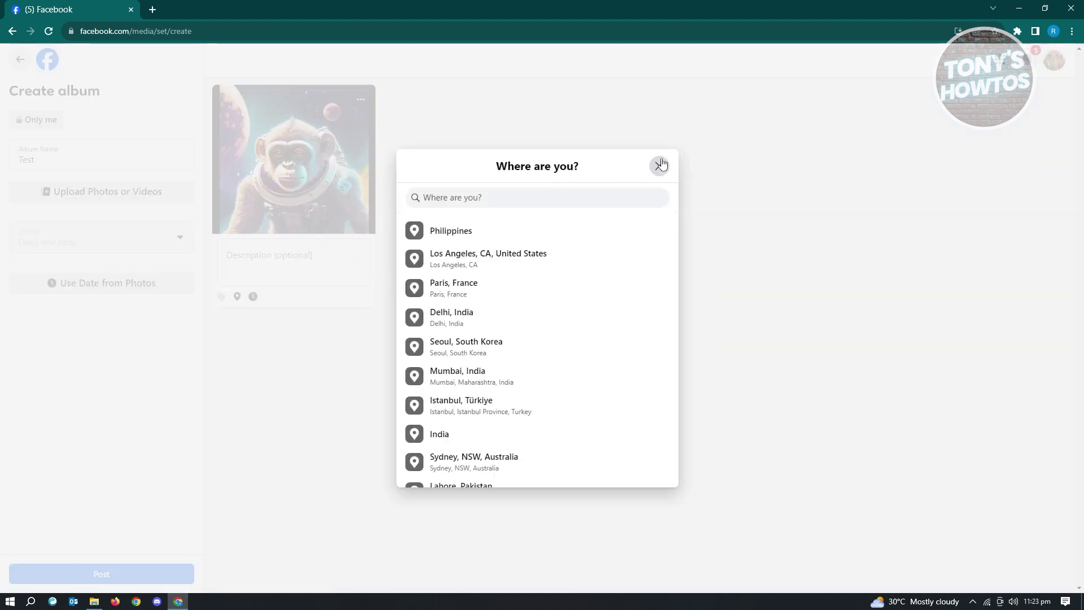
{"action": "left_click", "coordinate": [661, 165]}
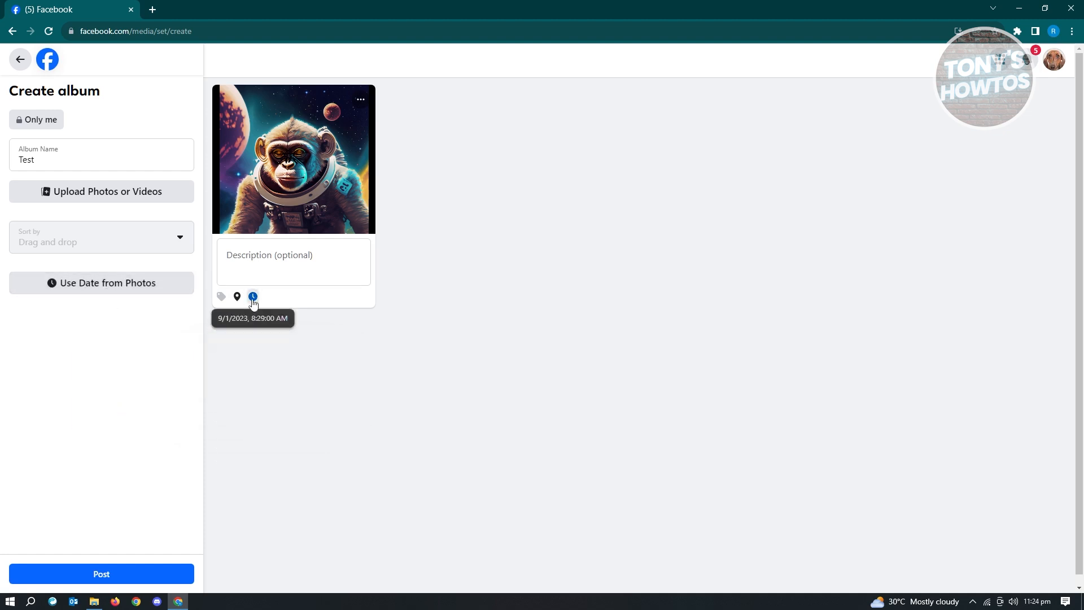
{"action": "mouse_move", "coordinate": [676, 258]}
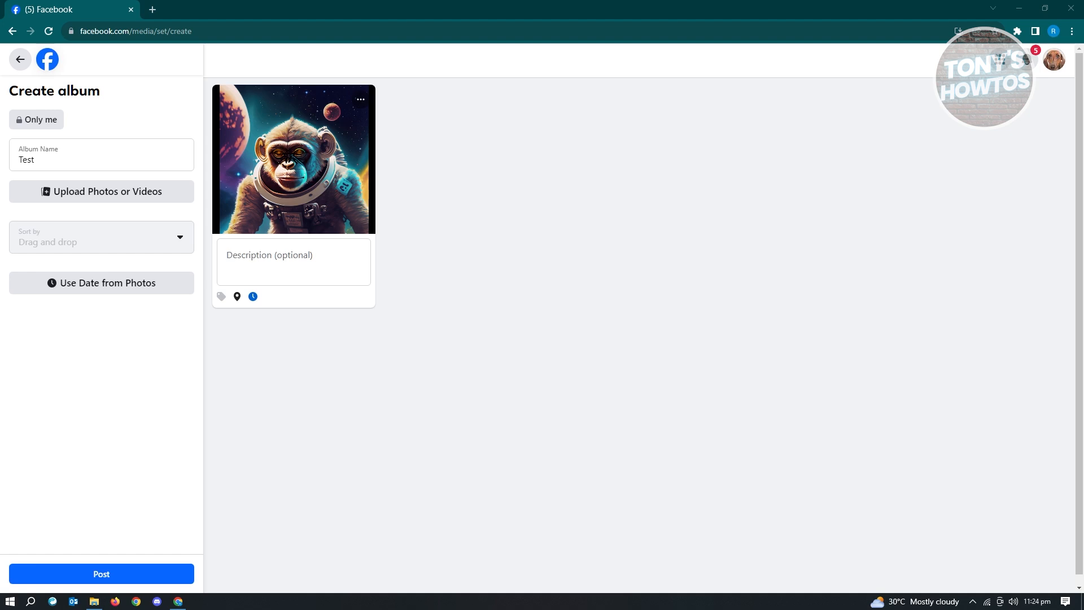
- Post the private Test album and review the published album page
{"action": "left_click", "coordinate": [101, 574]}
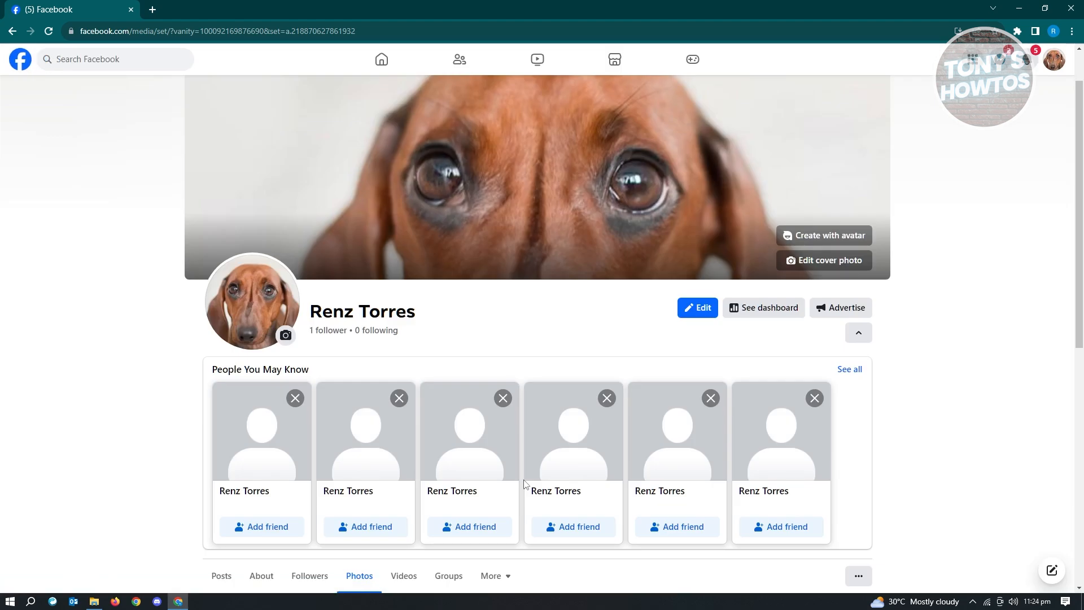
{"action": "scroll", "scroll_direction": "down", "scroll_amount": 3}
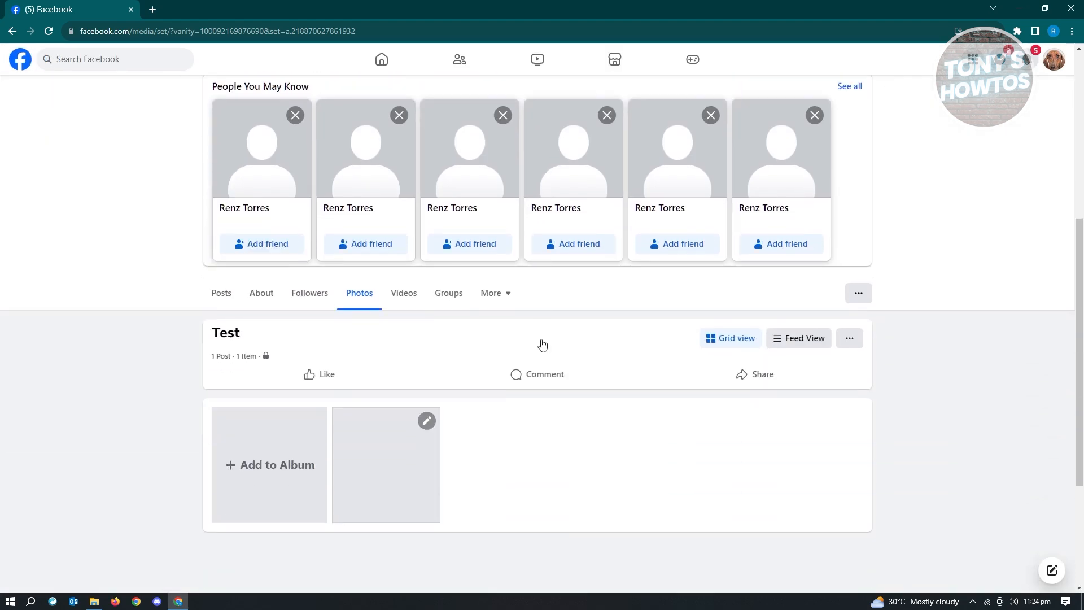
{"action": "scroll", "scroll_direction": "down", "scroll_amount": 3}
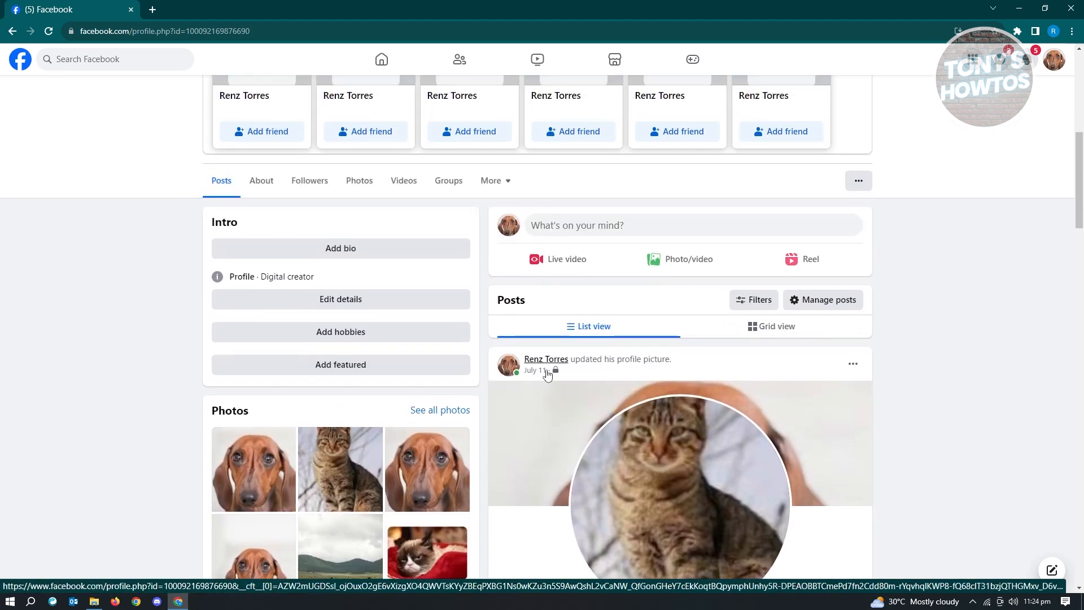
- View the profile's Photos grid, where the astronaut monkey photo now appears first
{"action": "scroll", "scroll_direction": "down", "scroll_amount": 3}
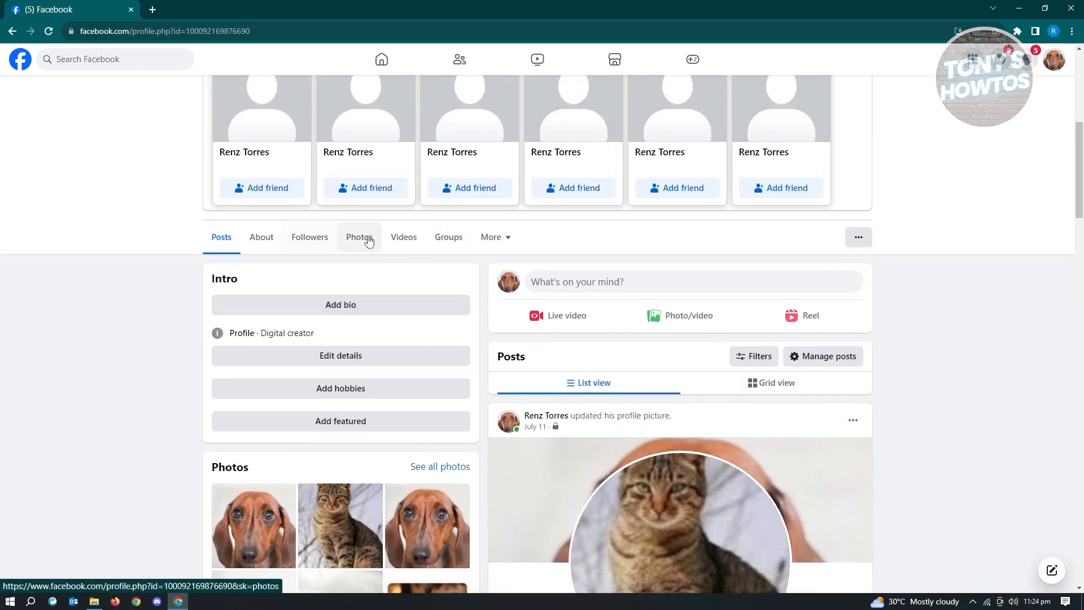
{"action": "left_click", "coordinate": [359, 236]}
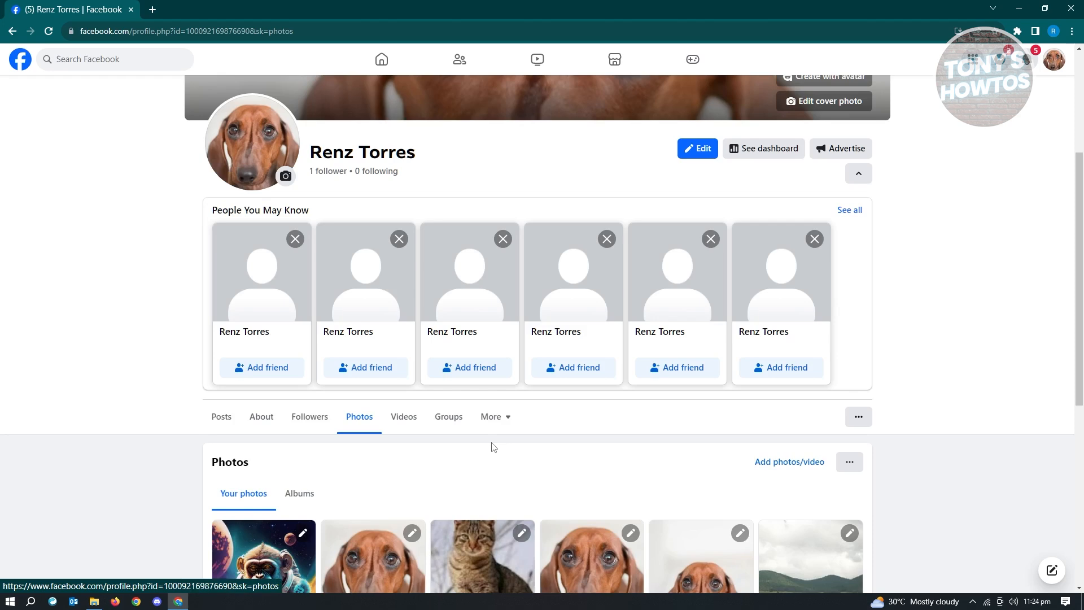
{"action": "scroll", "scroll_direction": "down", "scroll_amount": 3}
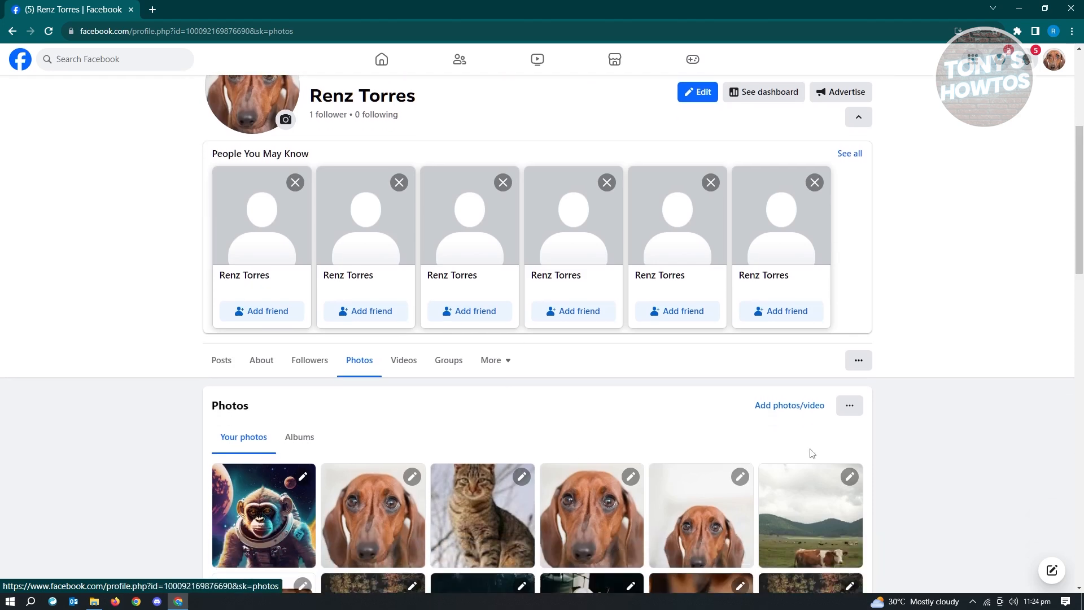
{"action": "mouse_move", "coordinate": [1006, 421]}
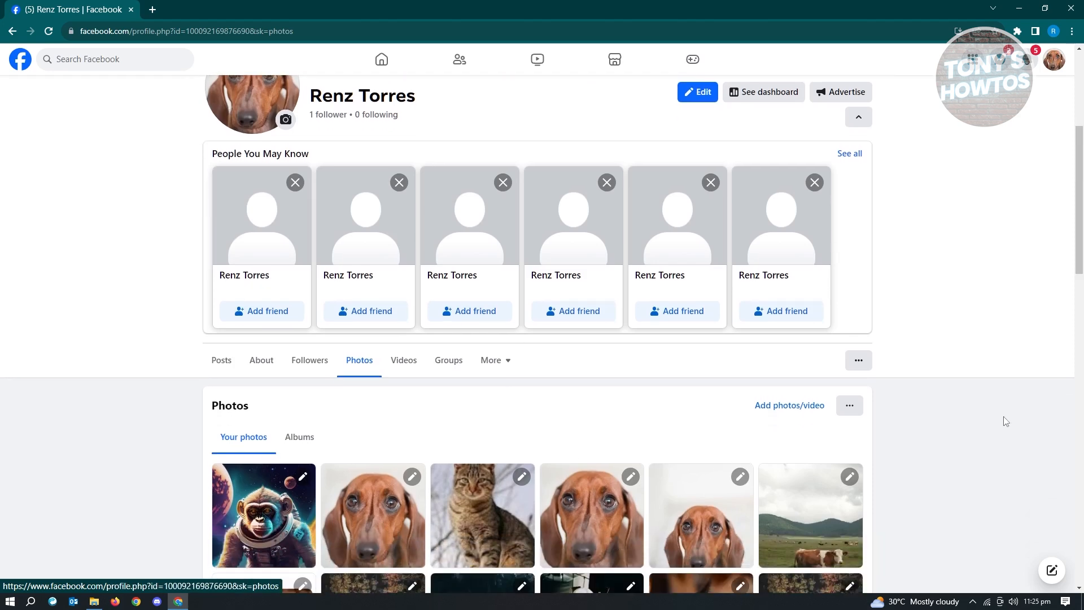